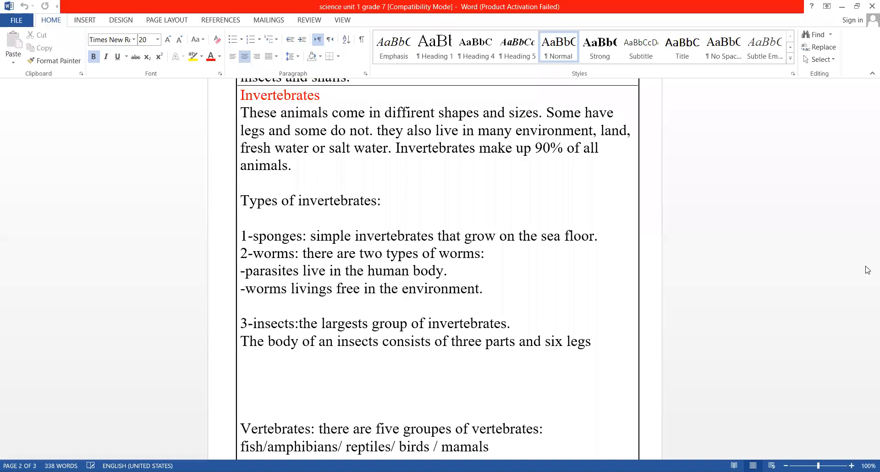
scroll("down", 3)
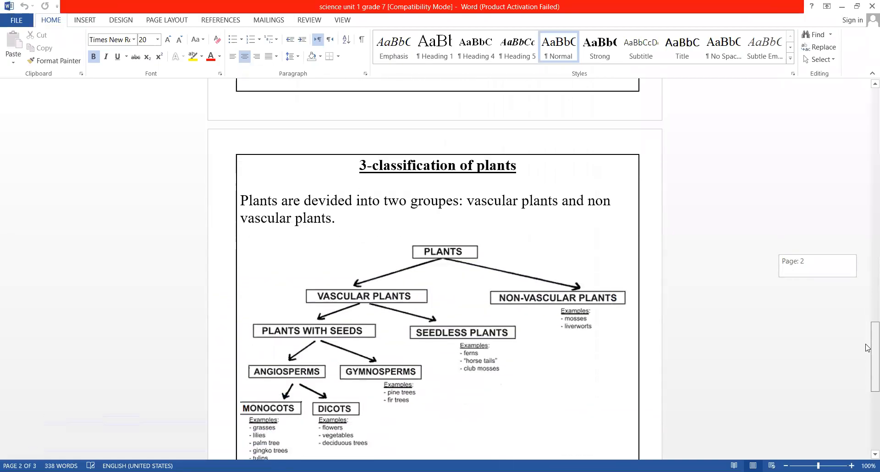
scroll("down", 3)
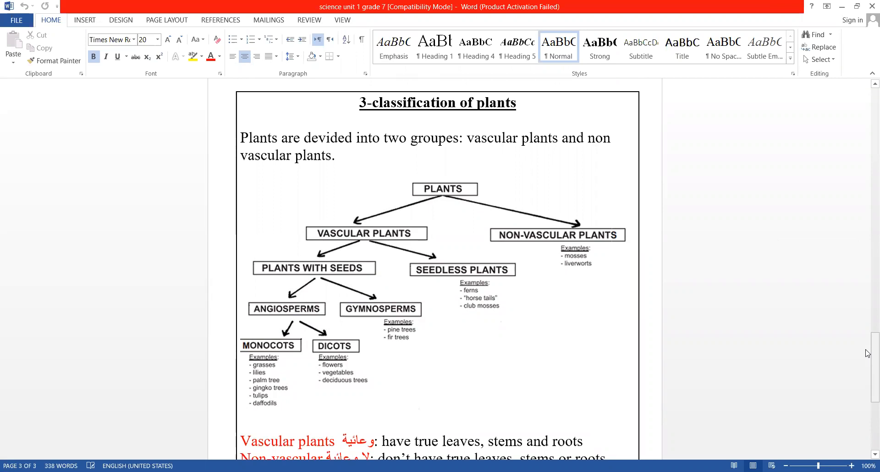
mouse_move(655, 322)
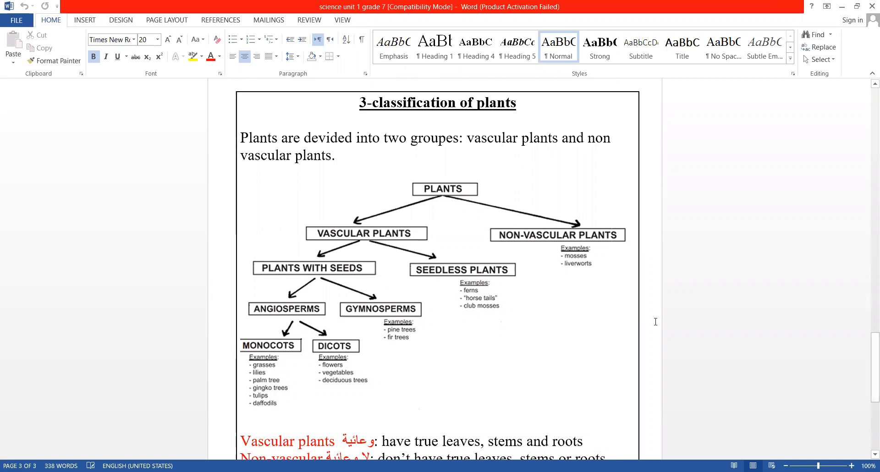
mouse_move(867, 378)
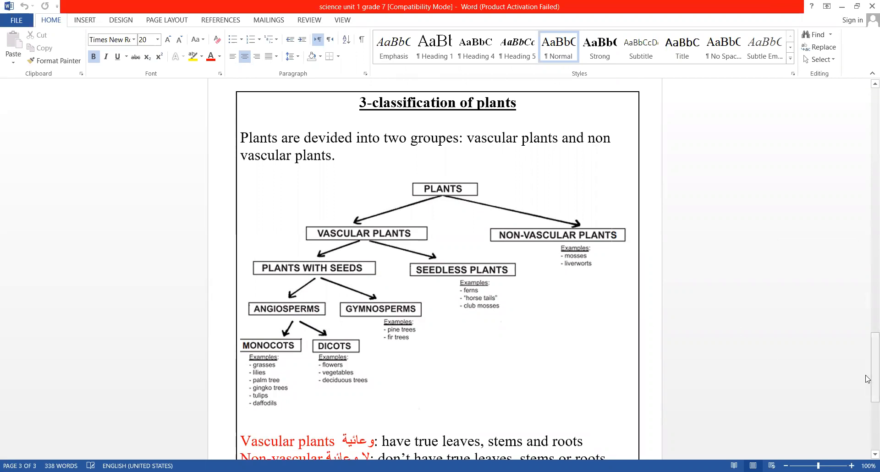
scroll("down", 3)
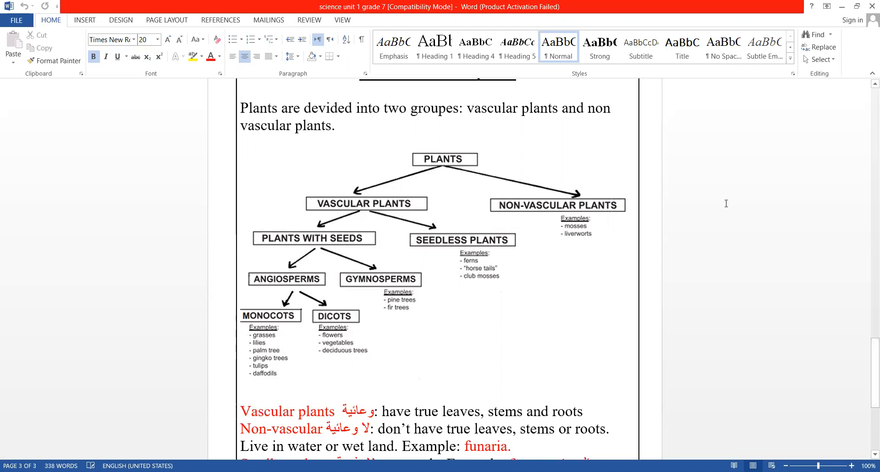
mouse_move(324, 148)
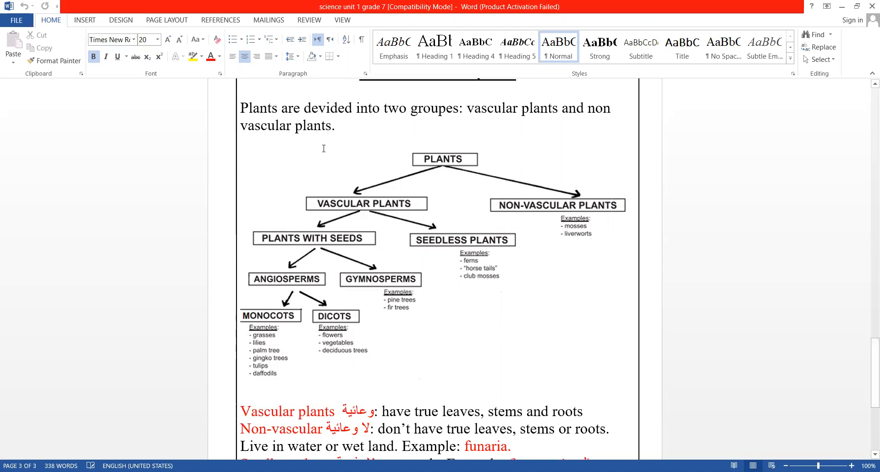
mouse_move(866, 308)
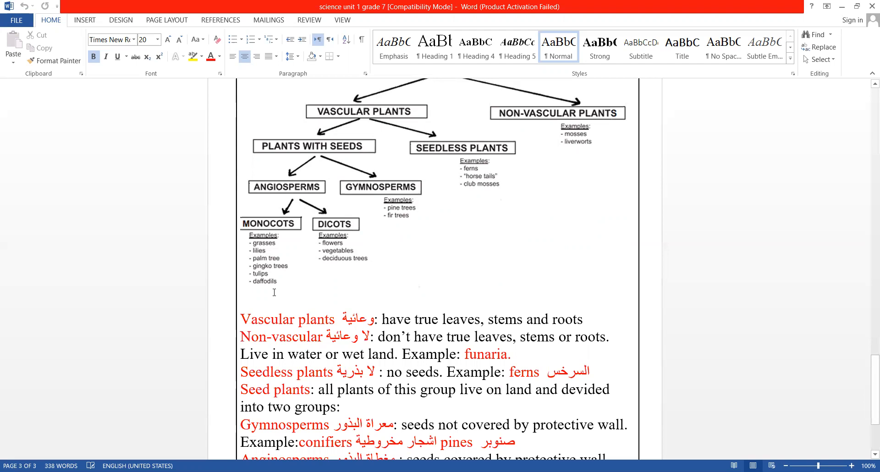
mouse_move(867, 353)
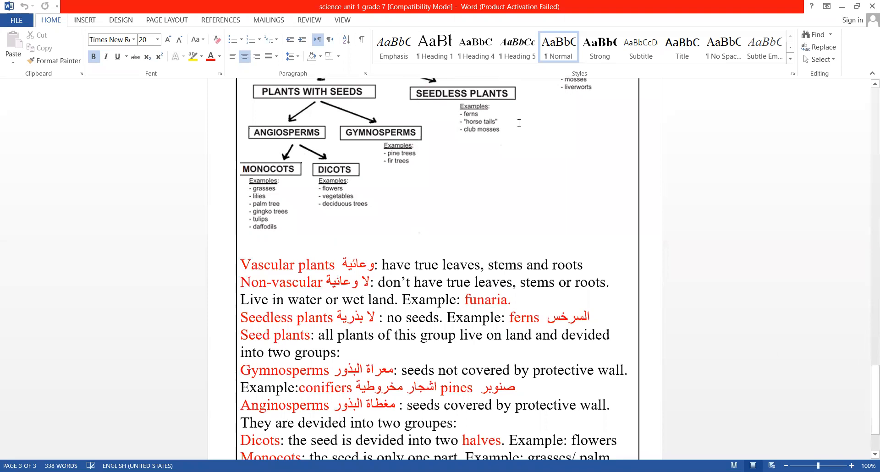
mouse_move(453, 177)
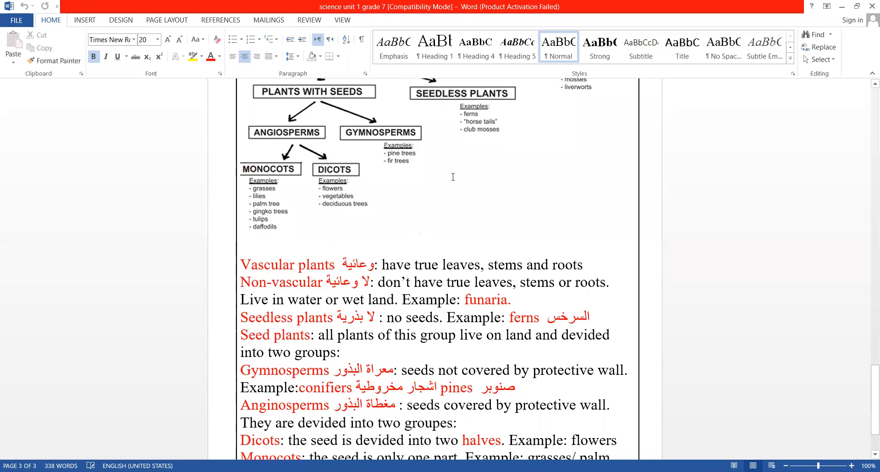
mouse_move(350, 335)
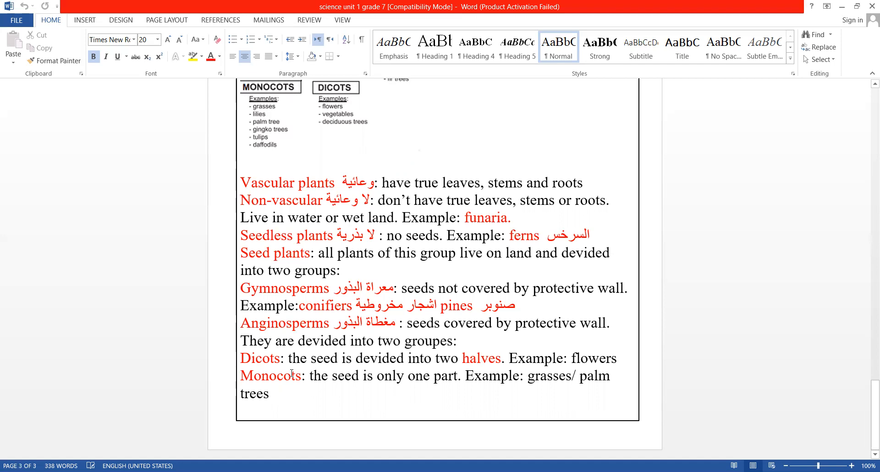
mouse_move(447, 360)
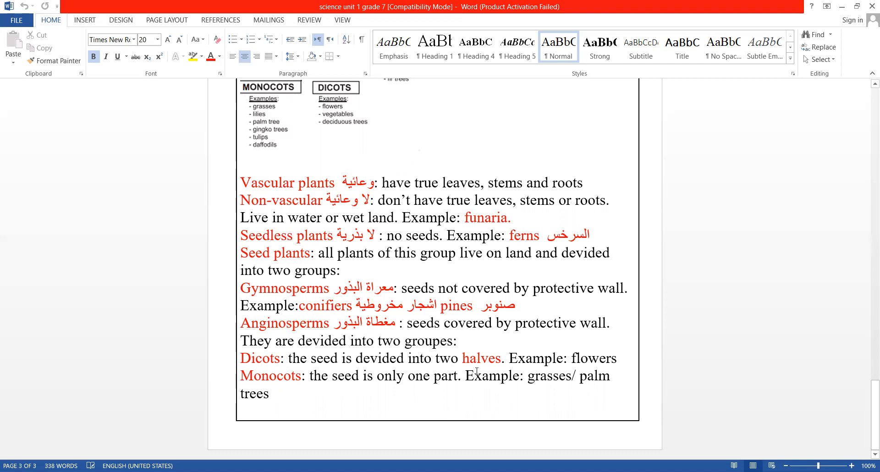
mouse_move(446, 396)
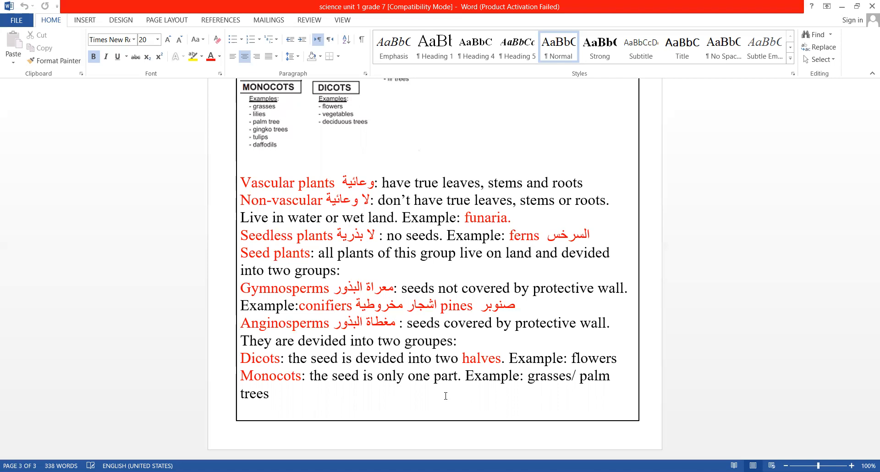
mouse_move(327, 238)
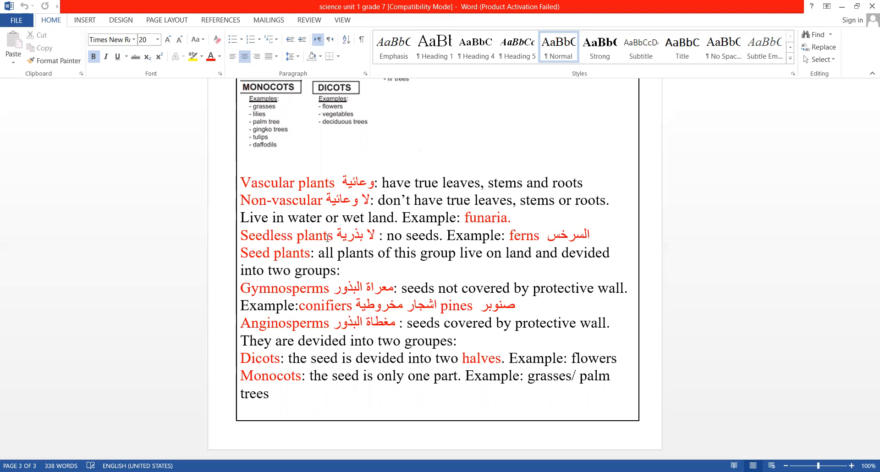